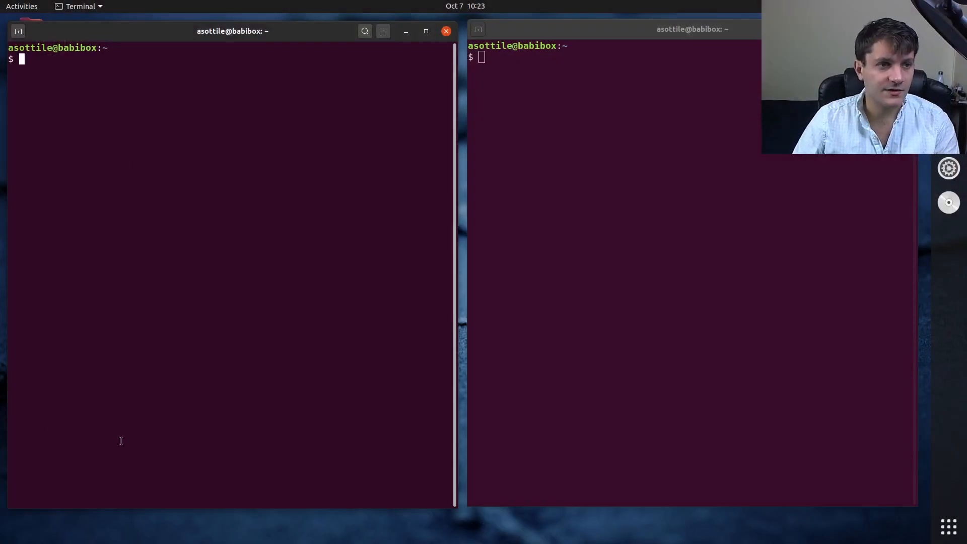
Step: Change into /tmp, make an empty explains directory and move into it
type("cd /tmp/")
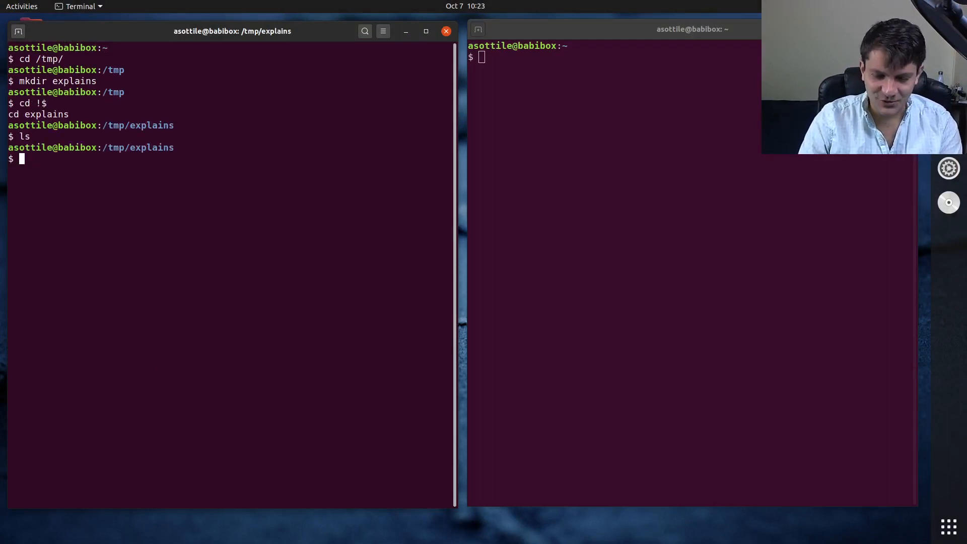
Step: Write def main() -> None: printing 'hello world' in t.py
key("Return")
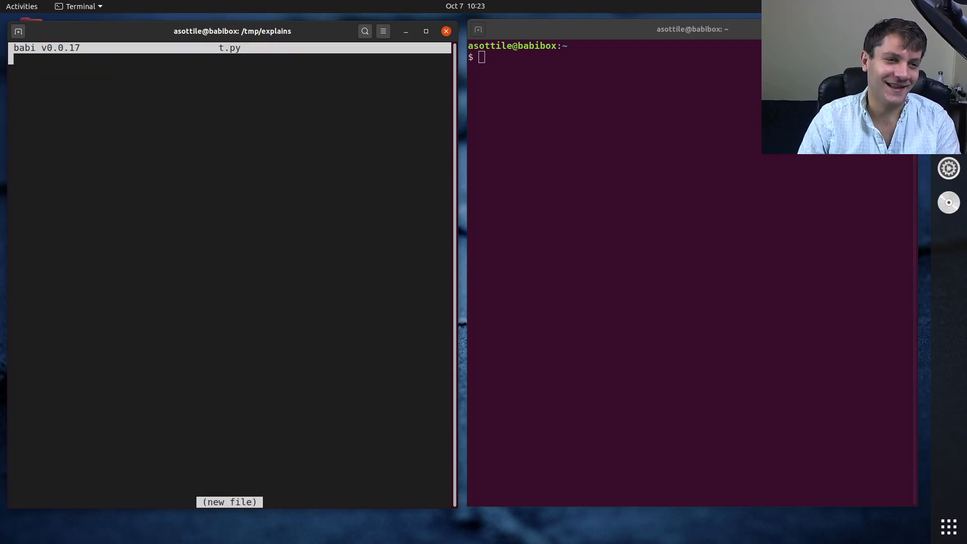
type("def")
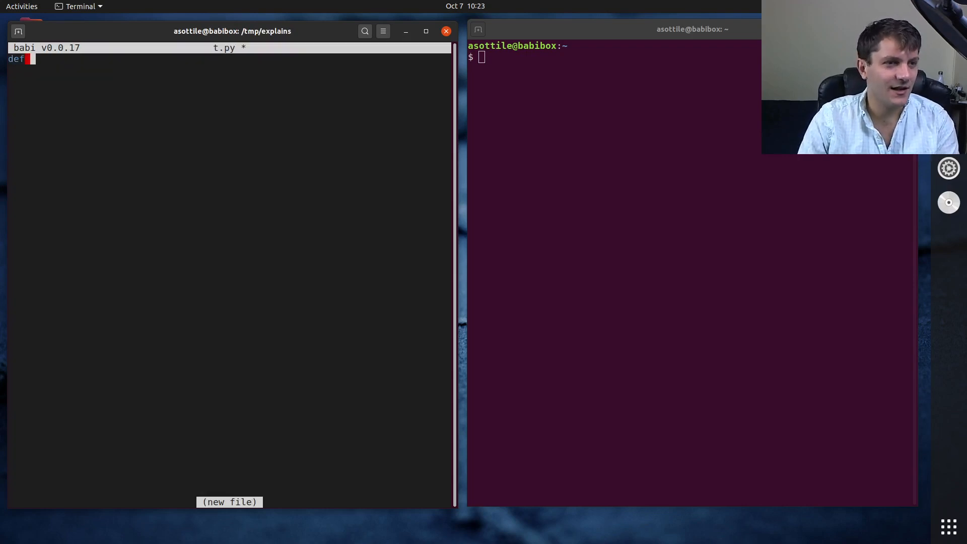
type("main() -> None")
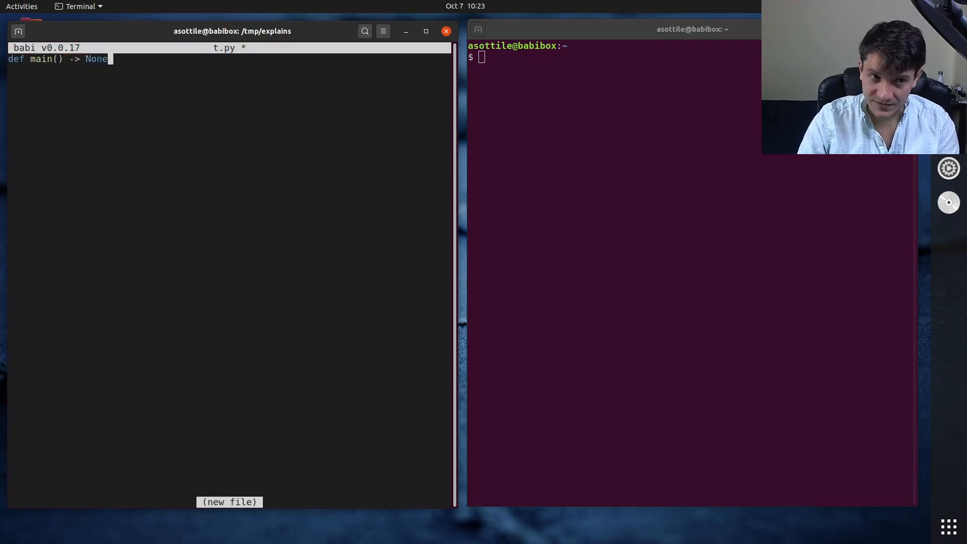
type(":")
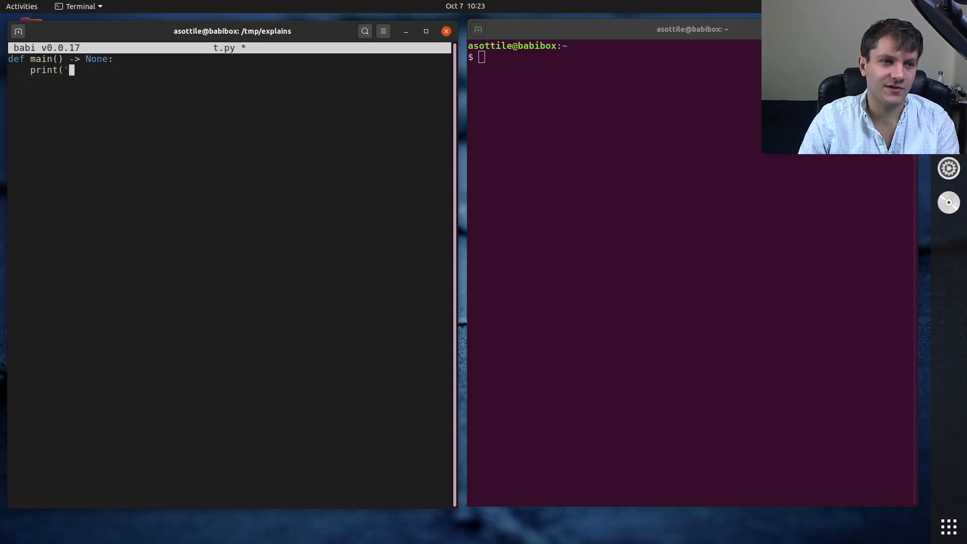
type("hello world')")
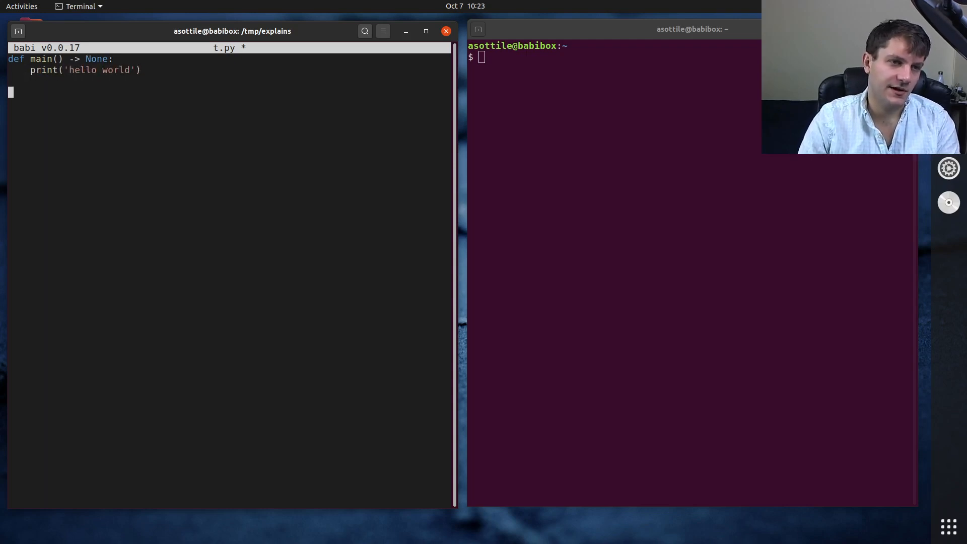
Step: Add the if __name__ == '__main__': guard calling exit(main())
type("if __n")
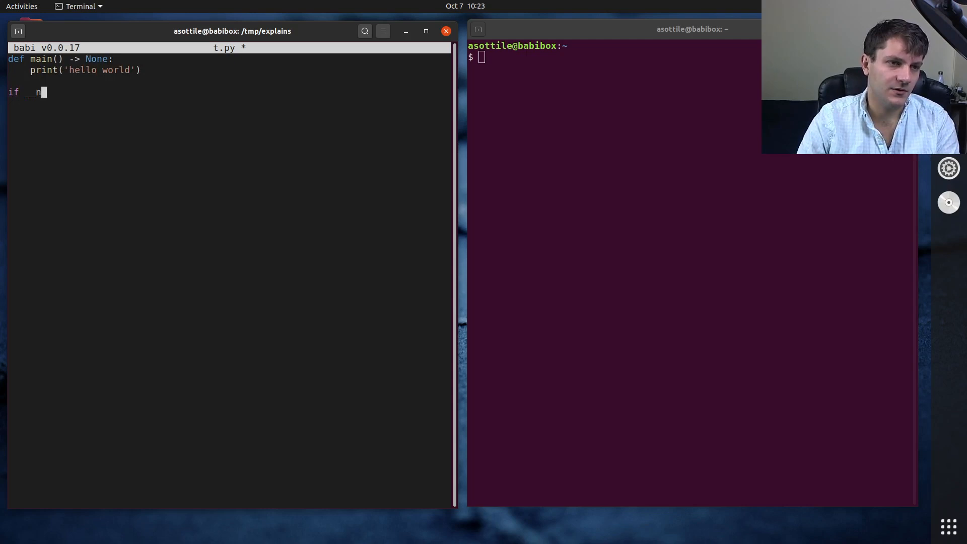
type("ame__ == '__main__':")
left_click(615, 56)
type("cd /tmp/explains/")
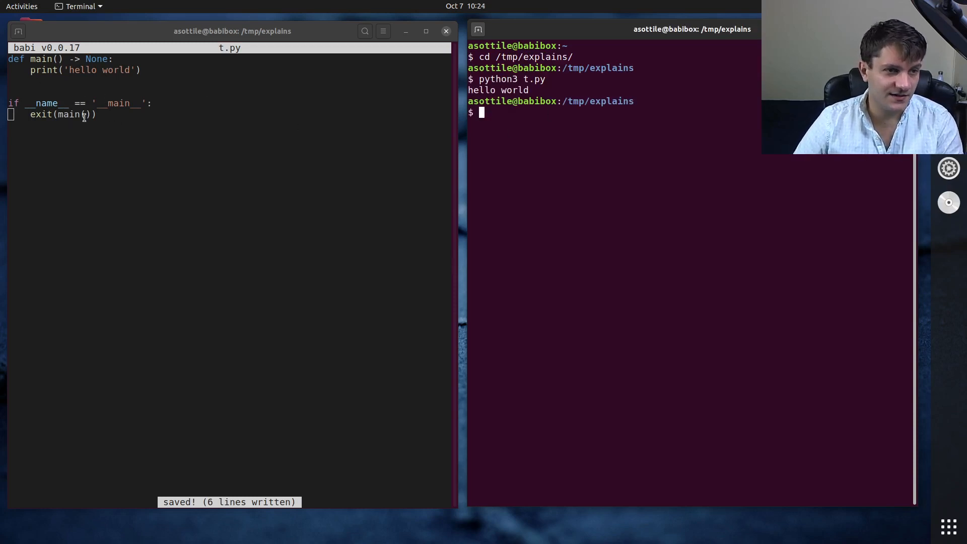
Step: Check echo $? shows 0, then add return '' to main and rerun the script
type("echo $?")
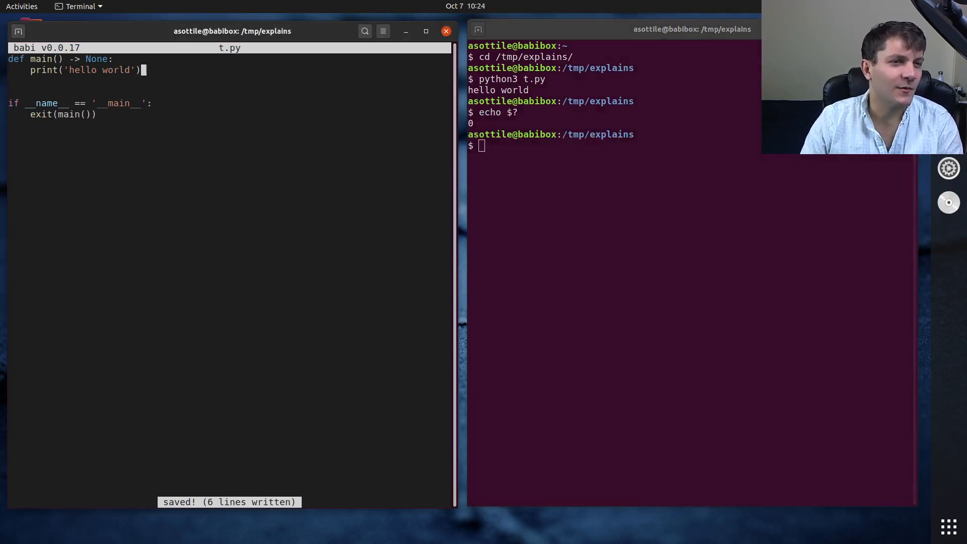
type("return ''")
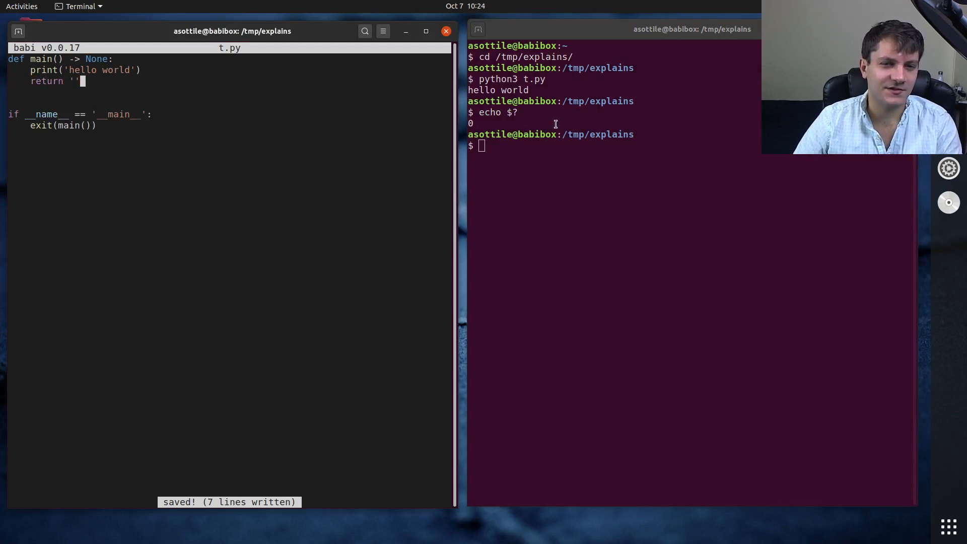
key("Return")
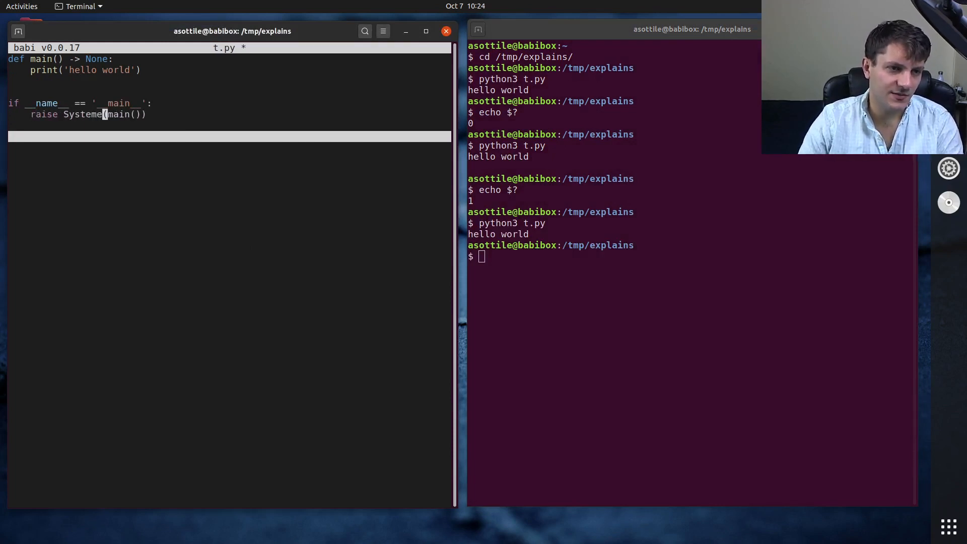
Step: End the script with raise SystemExit(None), save it, and start virtualenv
type("Exit")
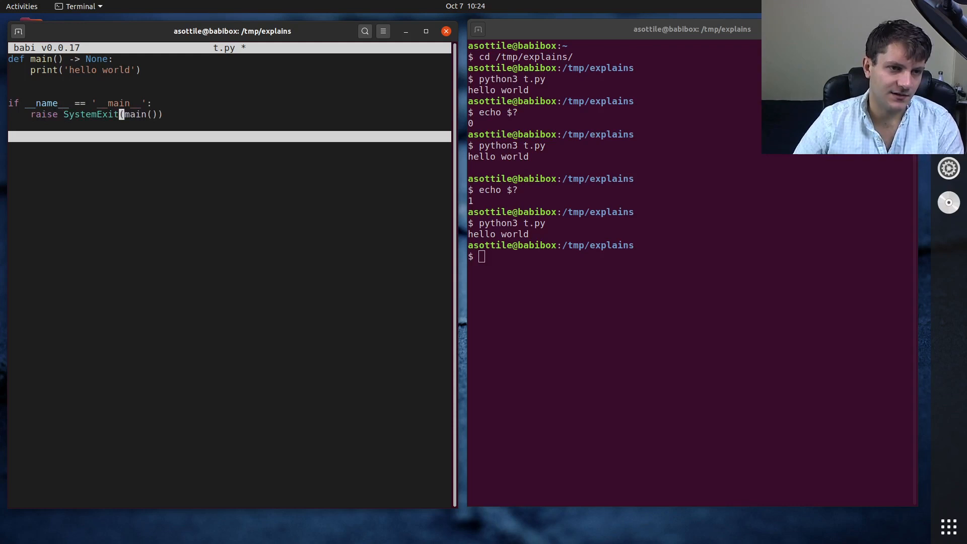
key("ctrl+s")
type("python3 t.py")
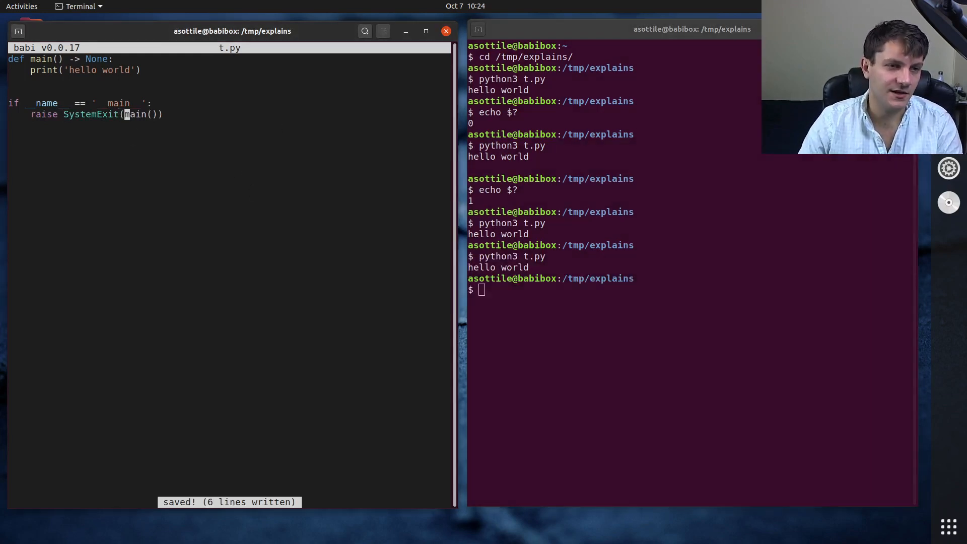
type("None")
left_click(616, 289)
type("python3 t.py")
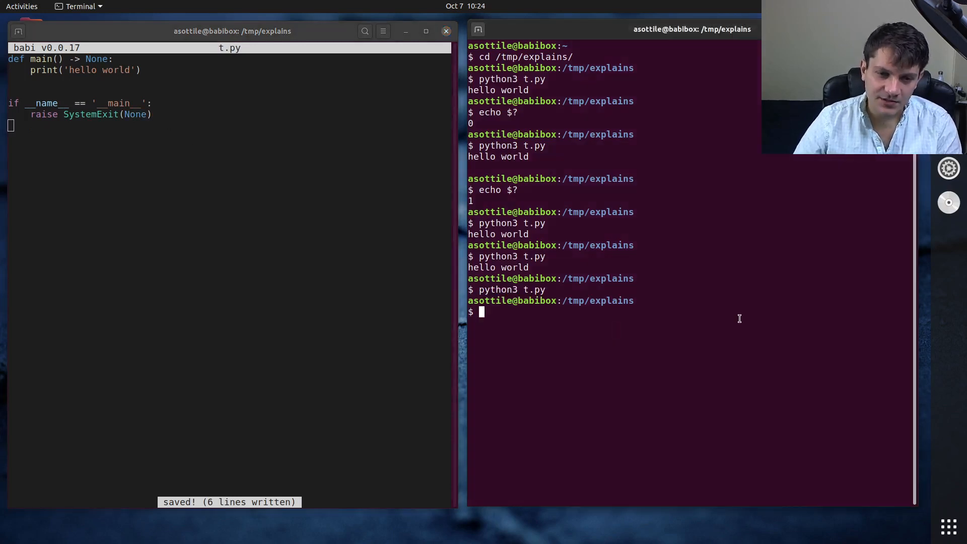
type("virtualenv venv")
type("pip i")
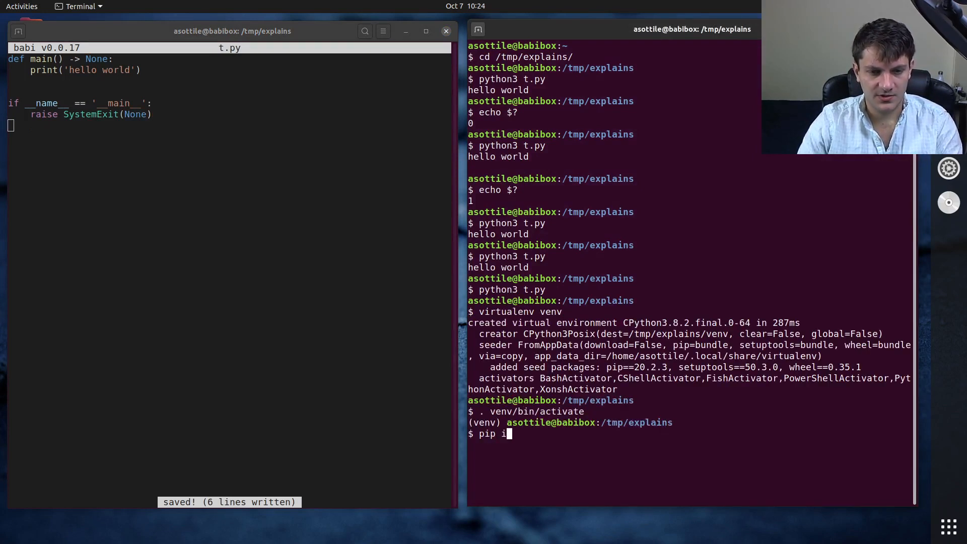
Step: Install mypy, try an x = main() rewrite, then revert to exit(main())
type("nstall mypy")
left_click(83, 114)
type("exit(main(")
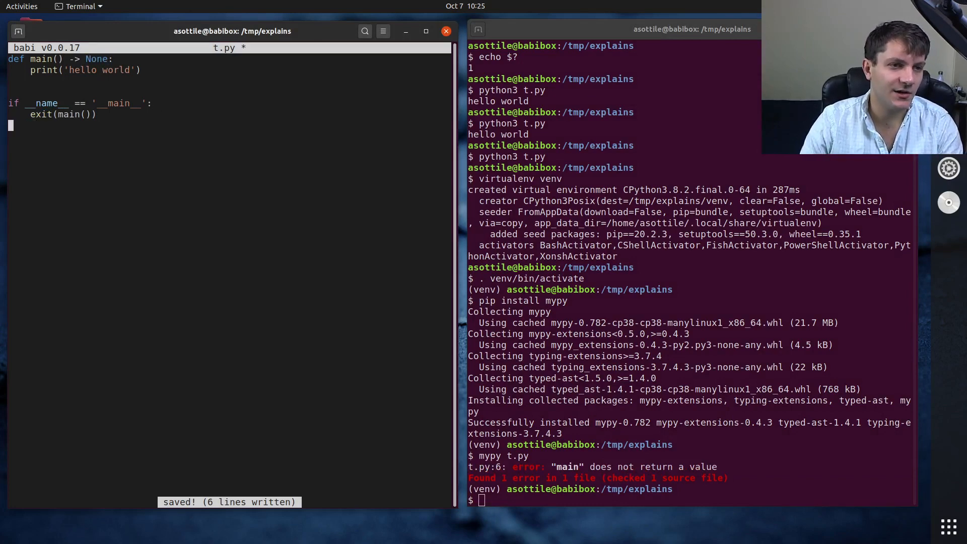
type("x = main")
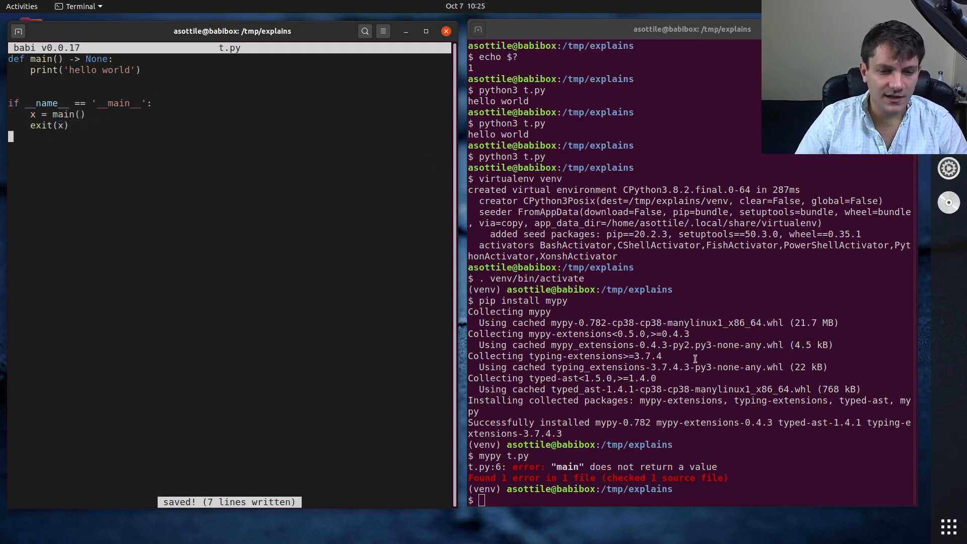
key("Return")
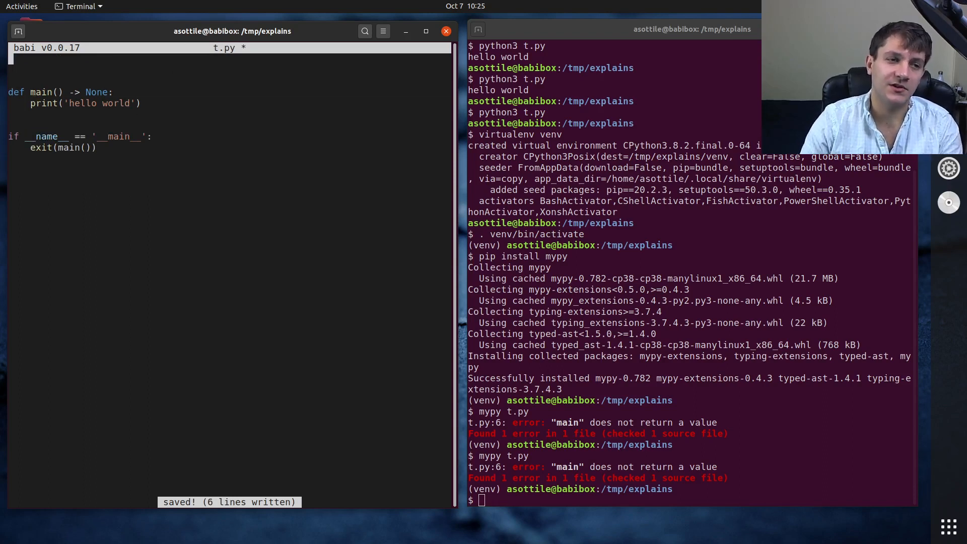
Step: Import Optional, annotate main as -> Optional[int], and add return None
type("from typing import Optional")
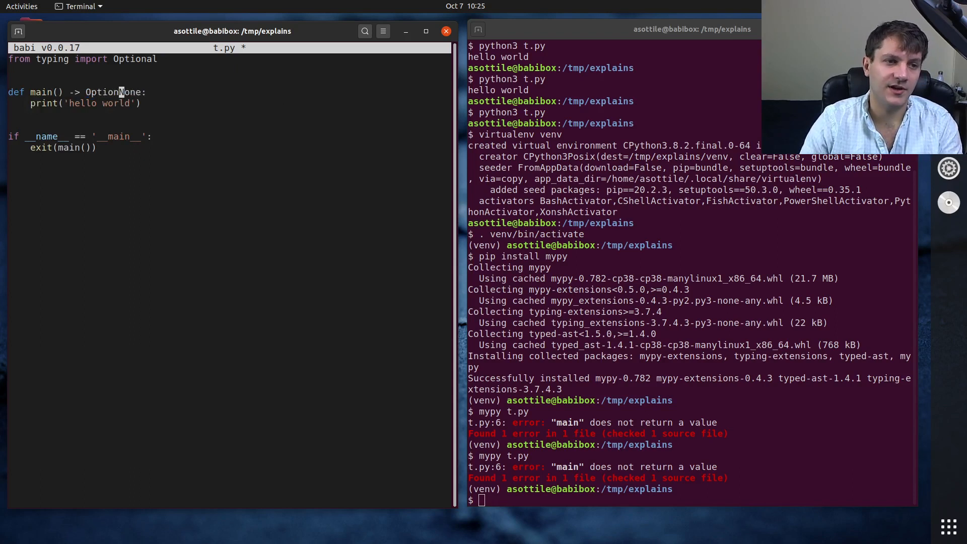
type("[int]")
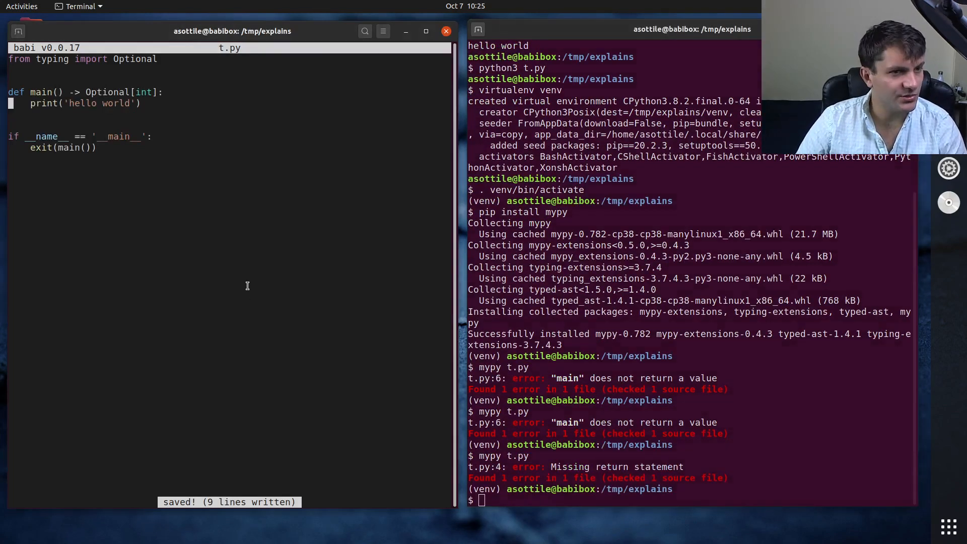
type("re")
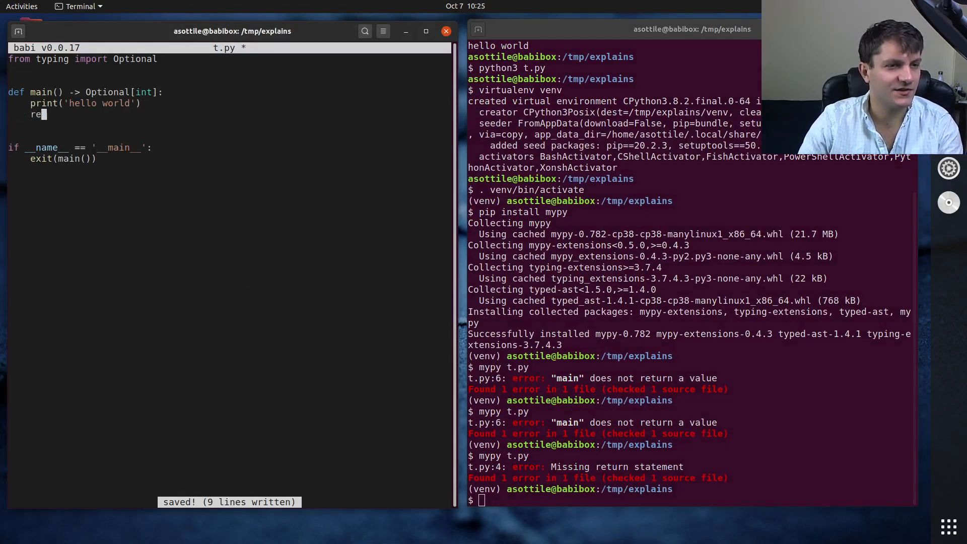
type("turn None")
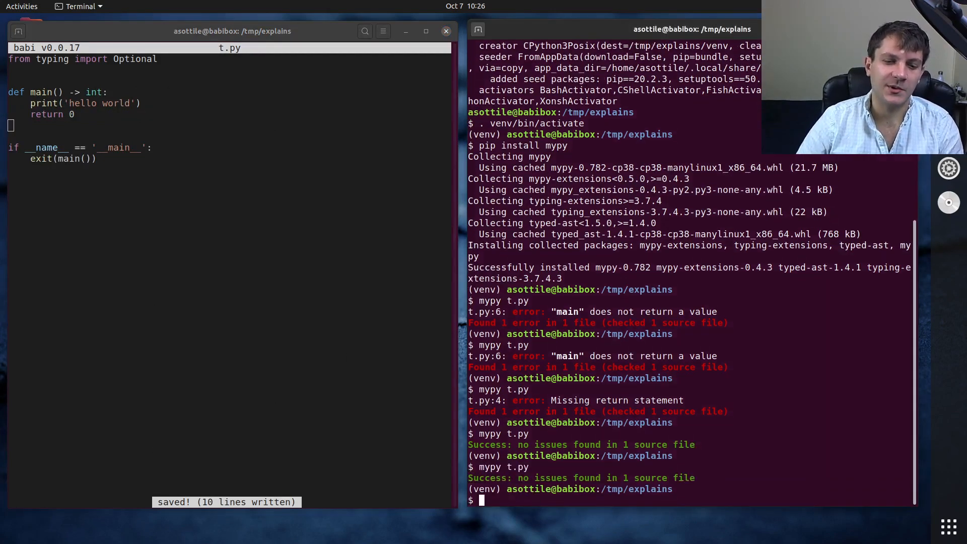
Step: Run mypy t.py and python3 t.py to confirm no issues and exit code 0
type("python3 t.py")
type("echo $?")
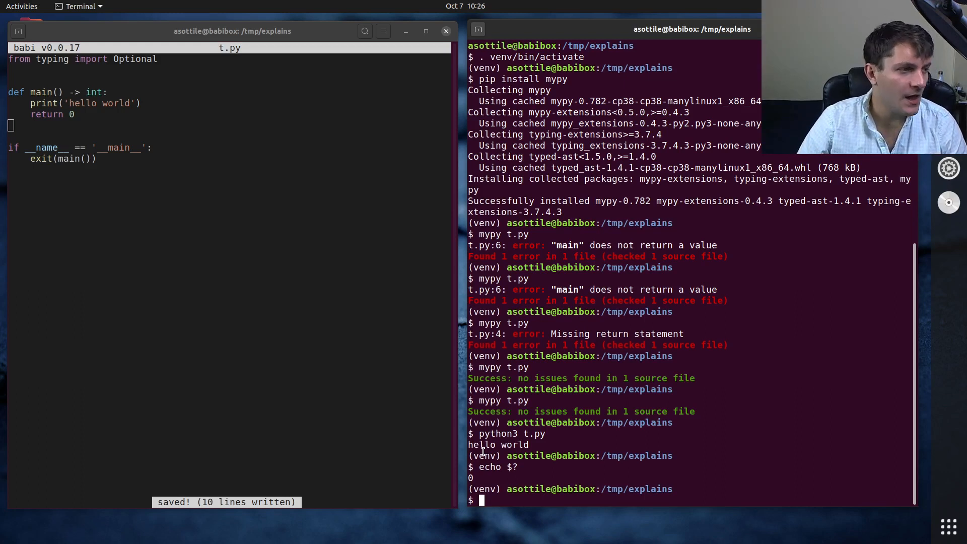
mouse_move(480, 438)
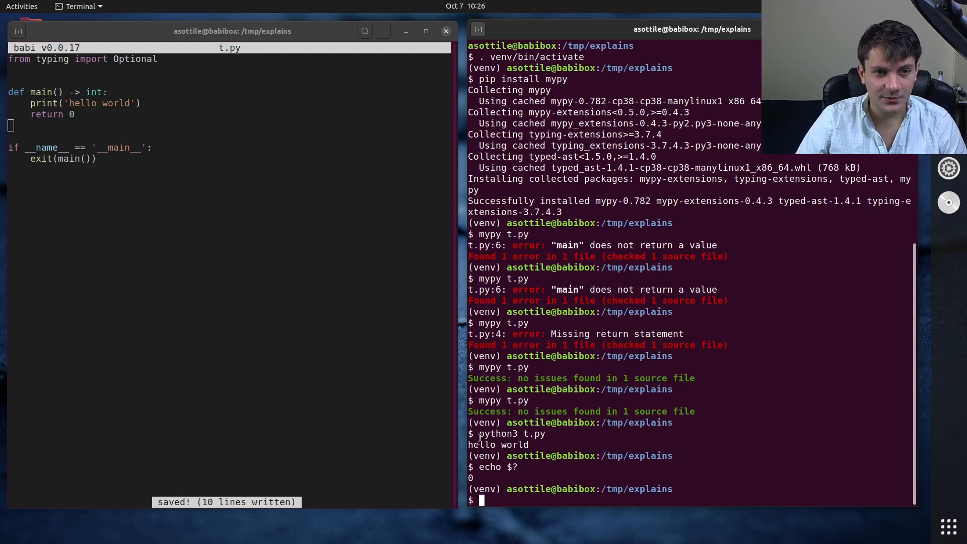